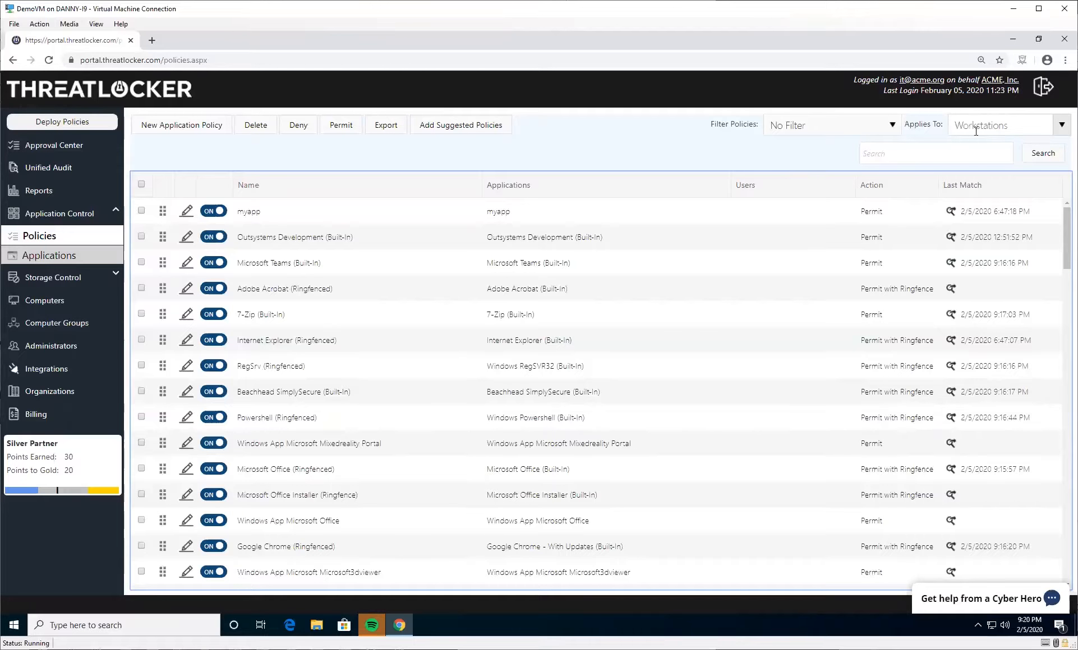
# Step: Search the policy list for 'powersh' to find the PowerShell policy
pyautogui.write('powersh')
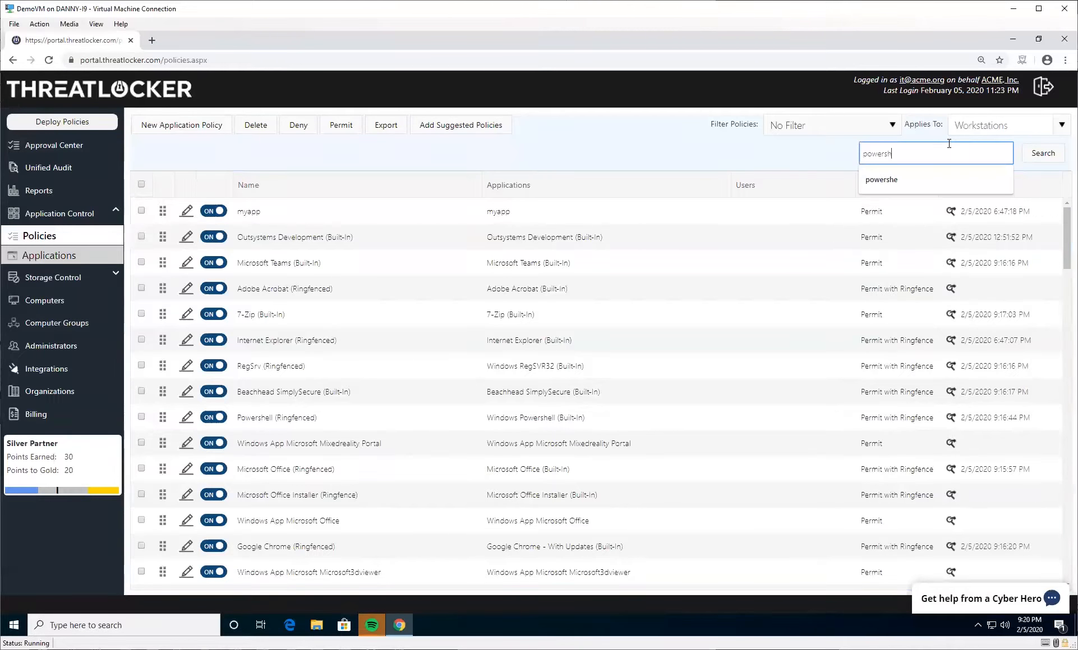
pyautogui.click(1042, 152)
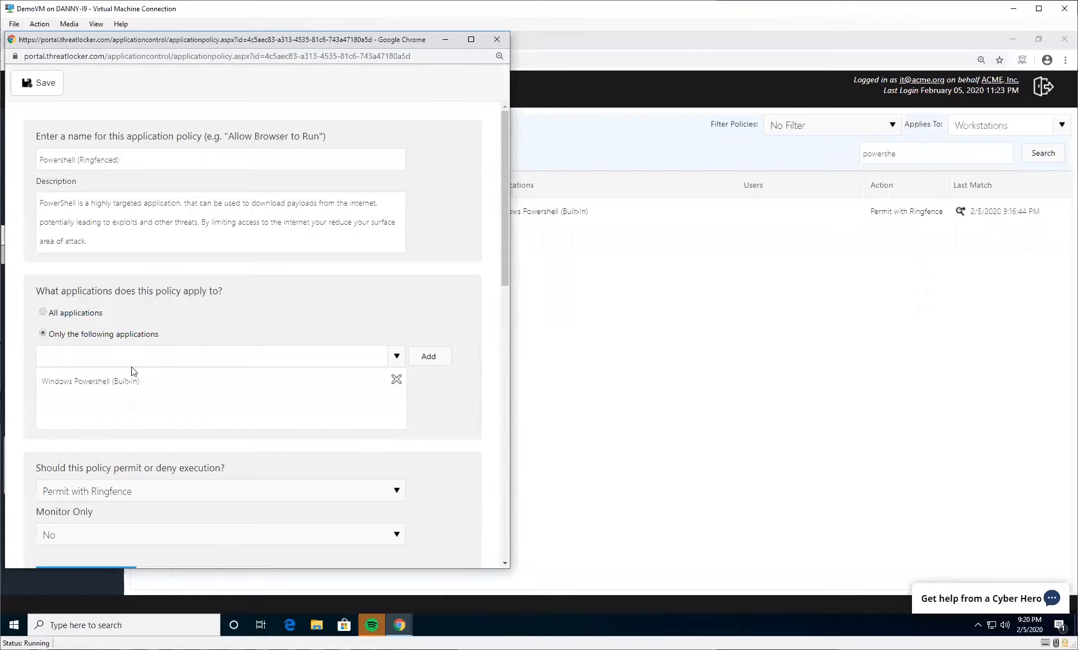
# Step: Check the PowerShell policy's file ringfencing, then its internet rules allowing port 443
pyautogui.scroll(-3)
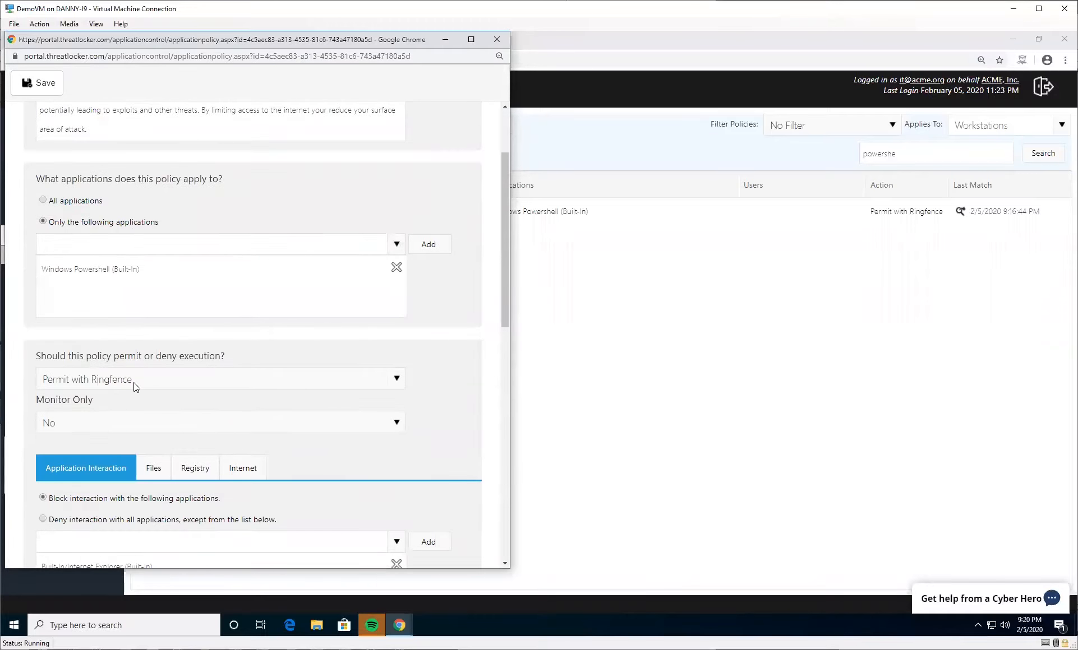
pyautogui.scroll(-3)
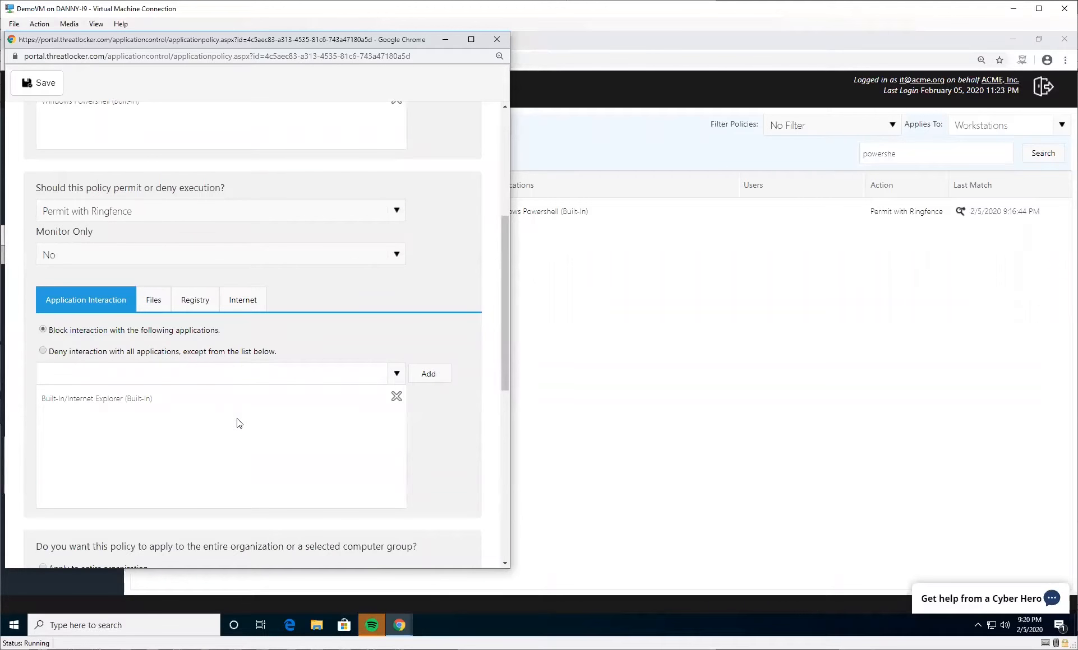
pyautogui.click(153, 300)
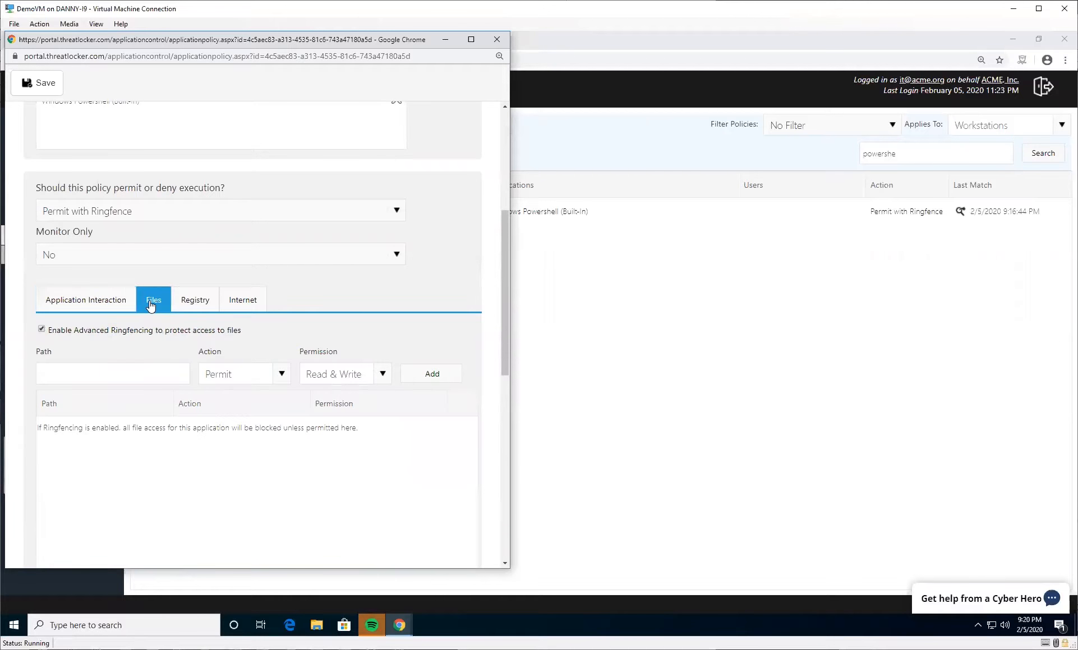
pyautogui.moveTo(344, 298)
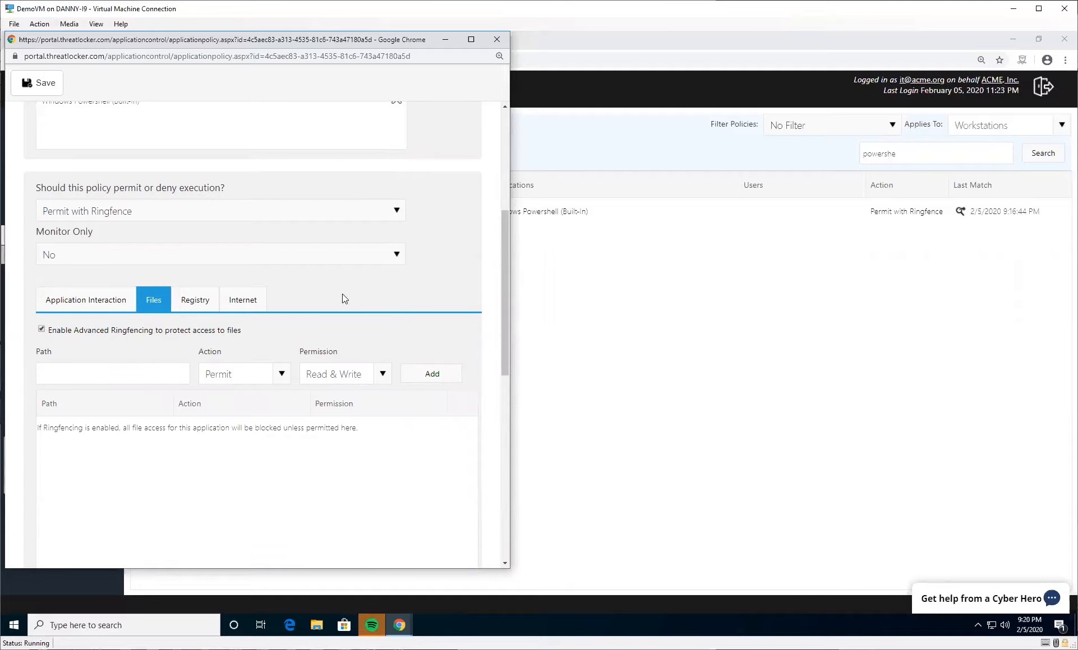
pyautogui.moveTo(155, 413)
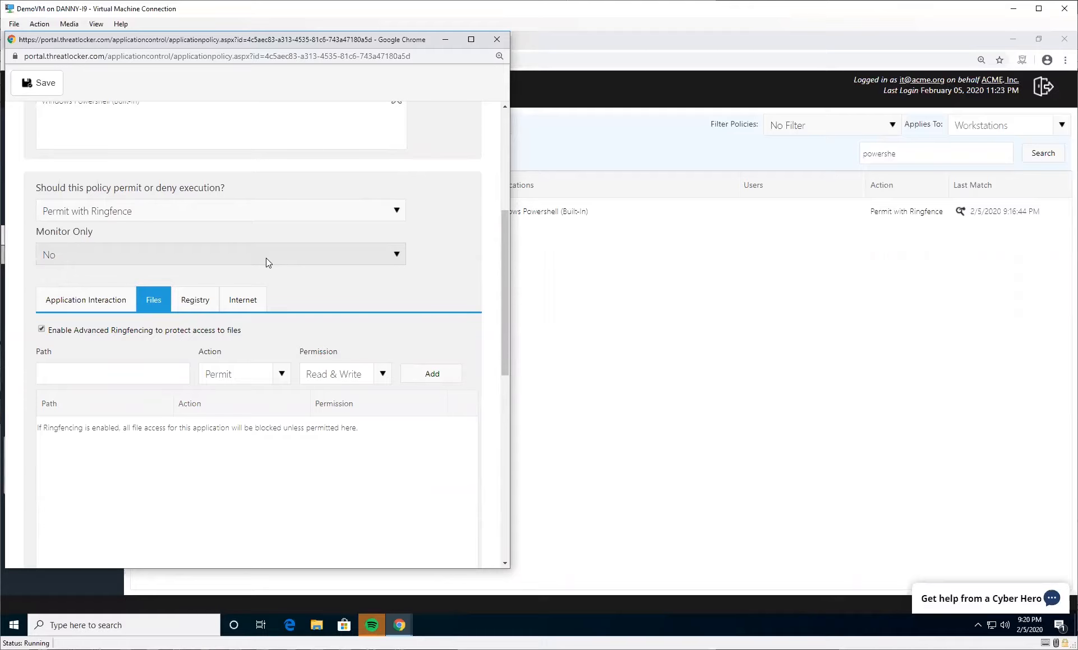
pyautogui.moveTo(356, 237)
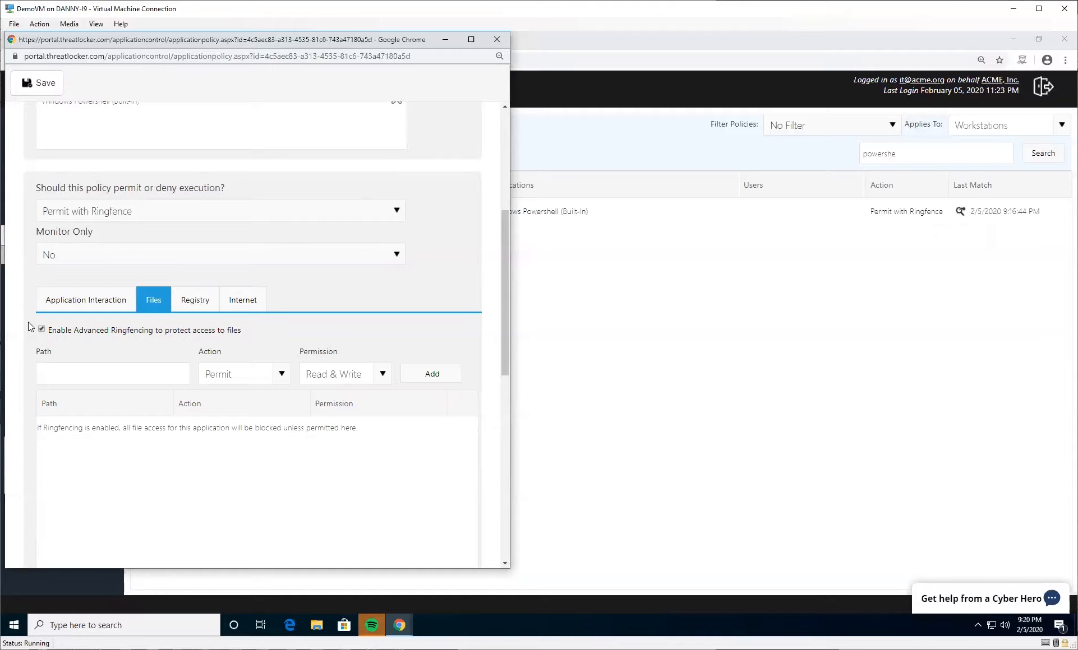
pyautogui.moveTo(250, 323)
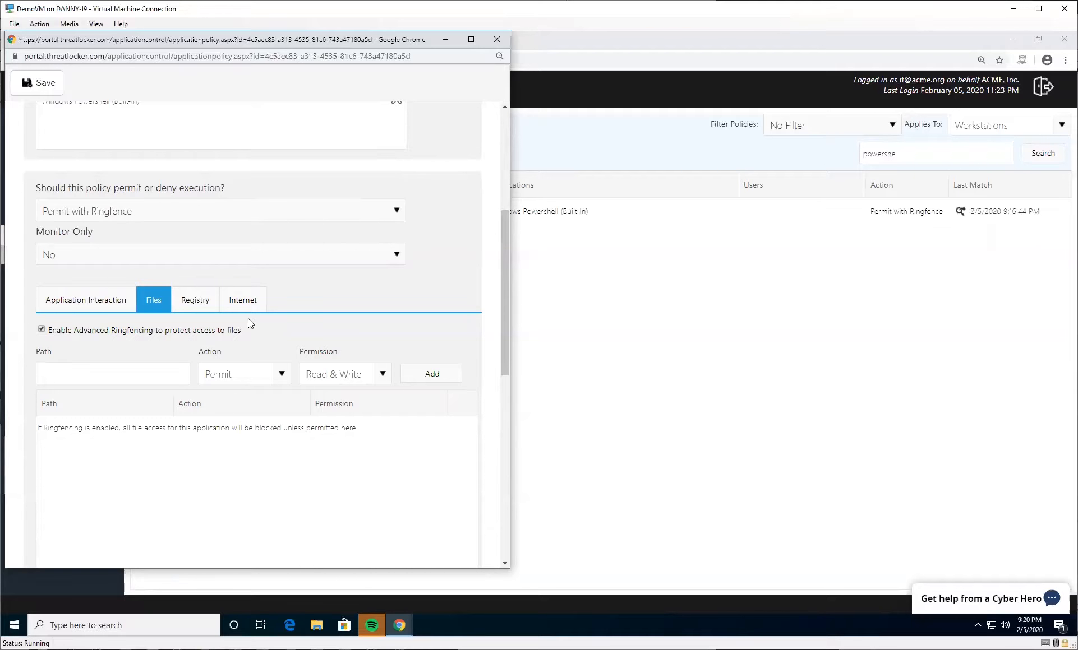
pyautogui.click(242, 300)
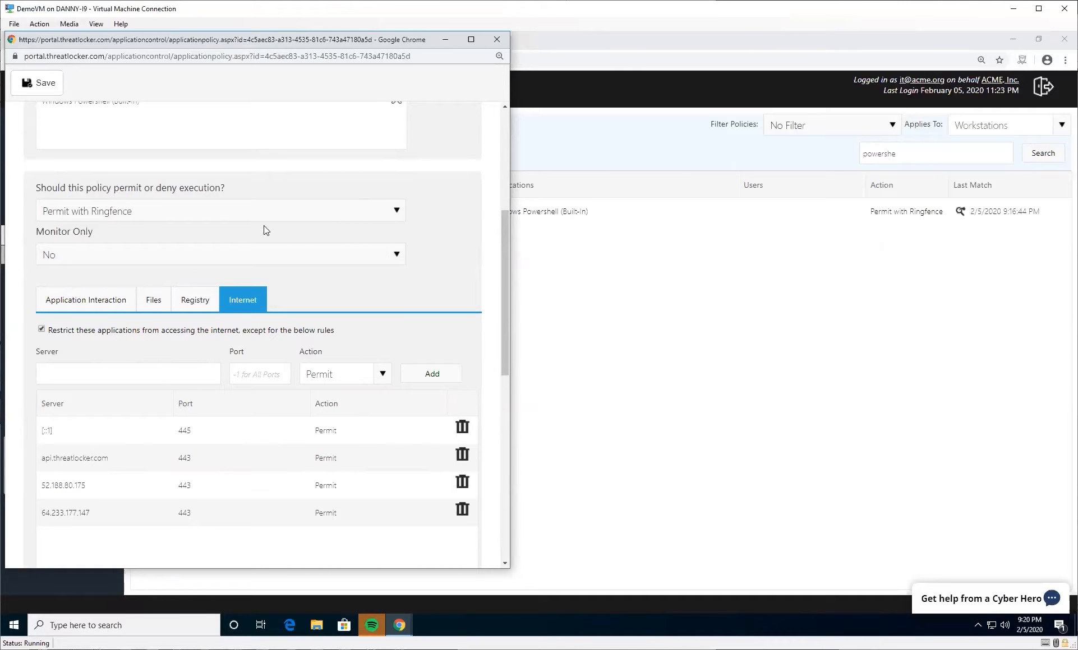
pyautogui.moveTo(560, 328)
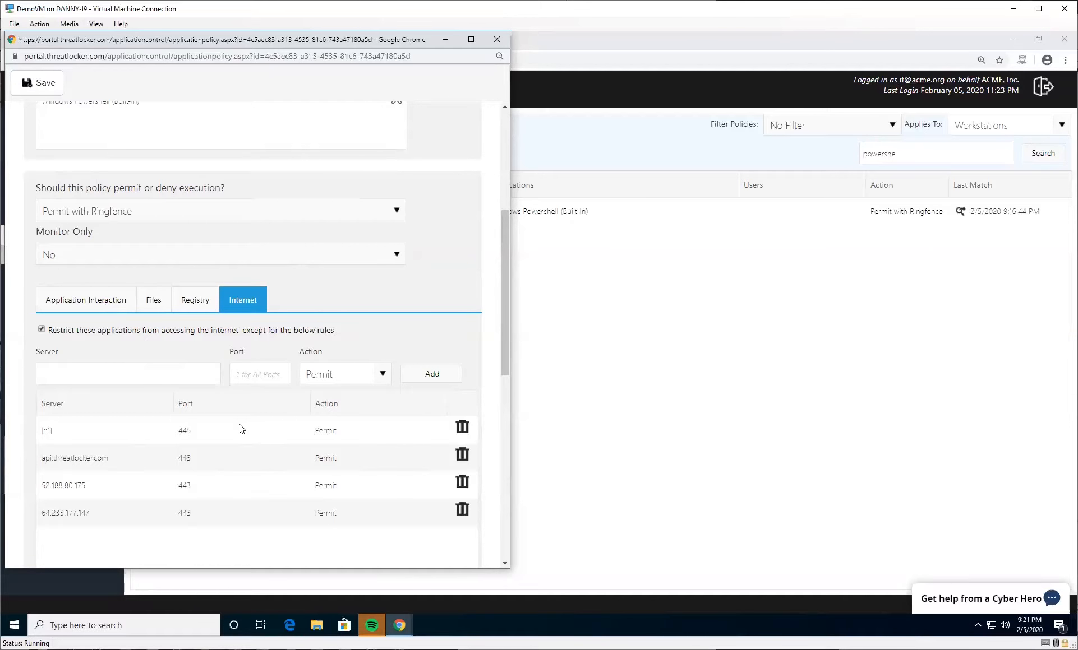
pyautogui.moveTo(295, 378)
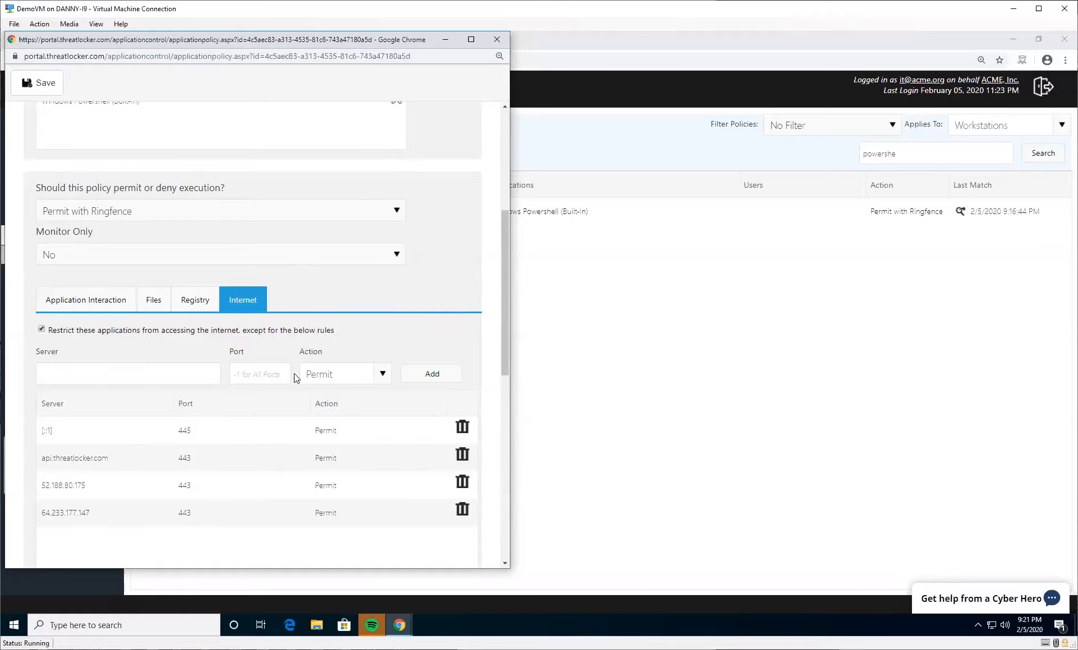
pyautogui.click(127, 374)
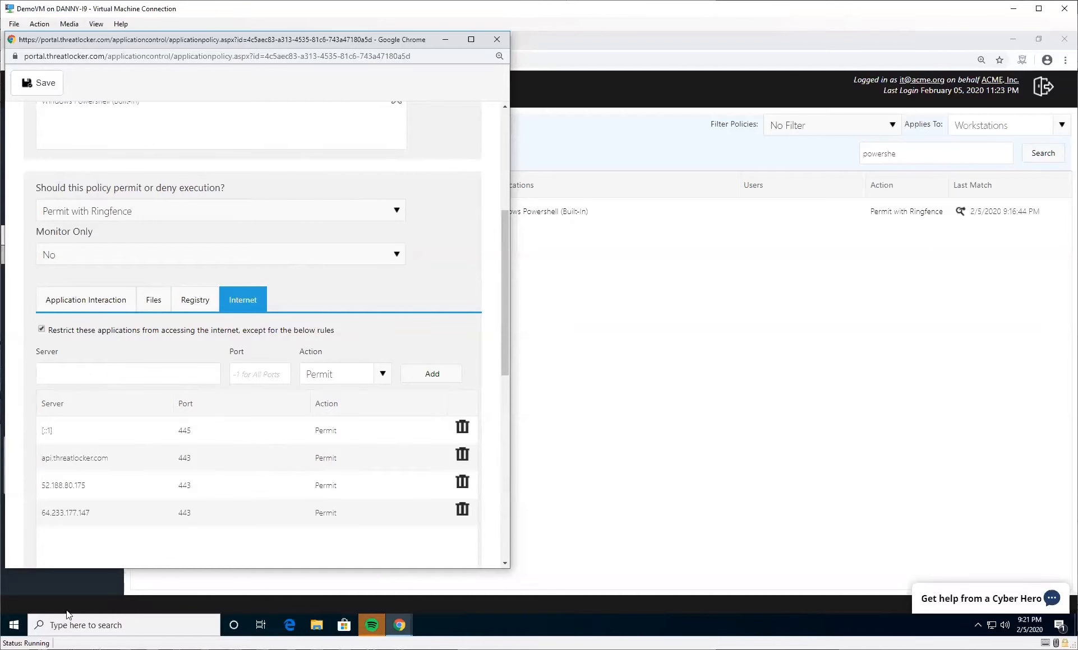
# Step: Launch Windows PowerShell, change to Documents, and try copying test.txt
pyautogui.rightClick(12, 625)
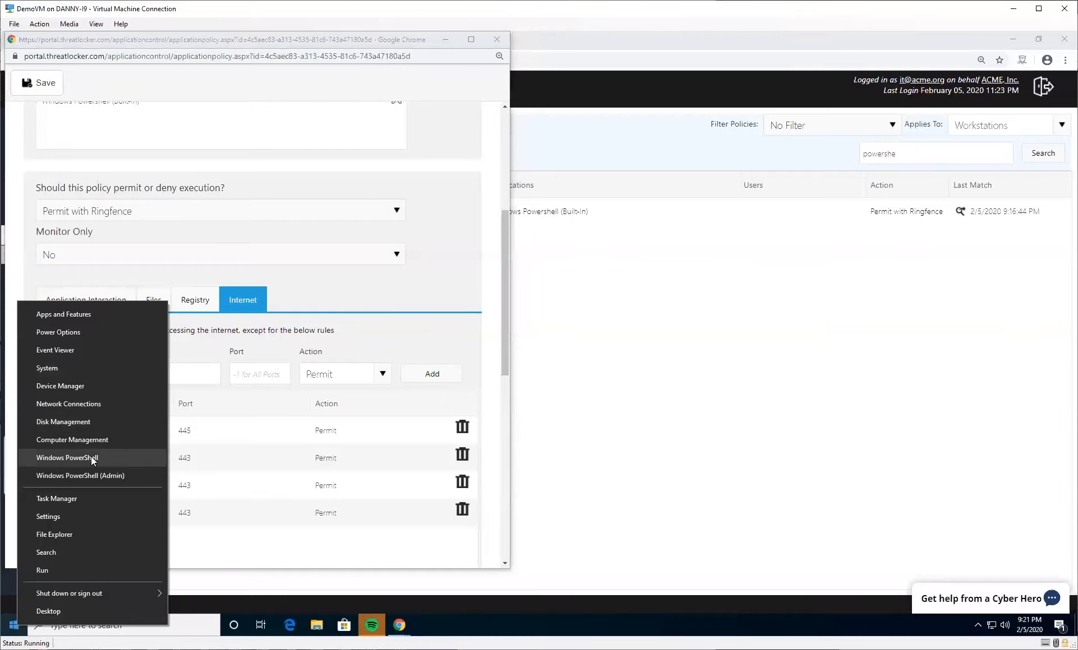
pyautogui.click(67, 458)
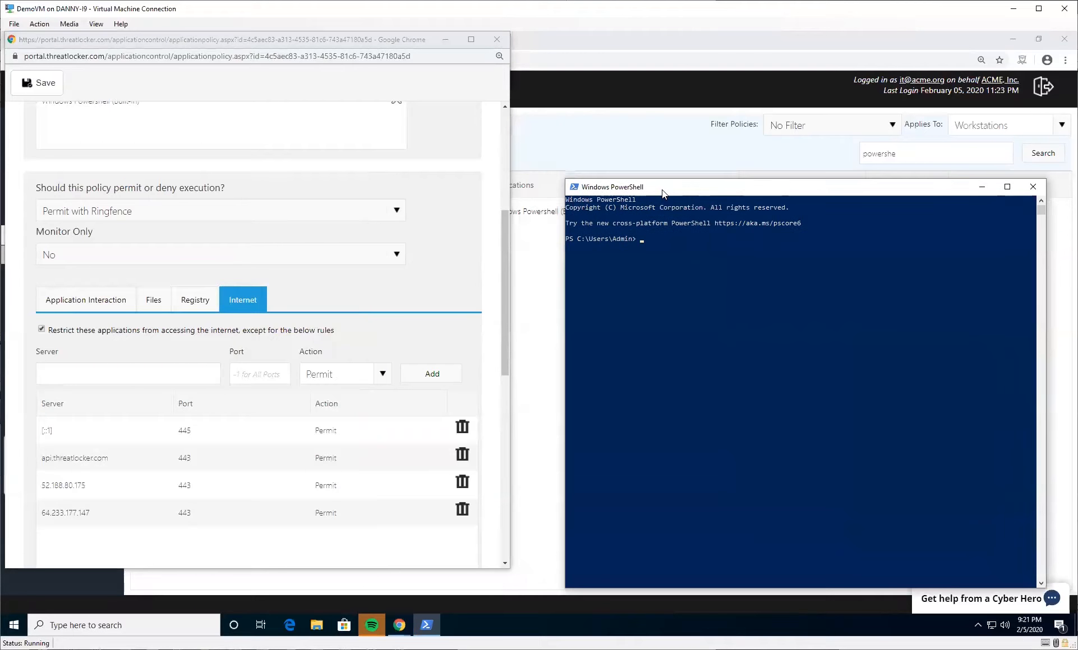
pyautogui.write('cd documents')
pyautogui.write('dir')
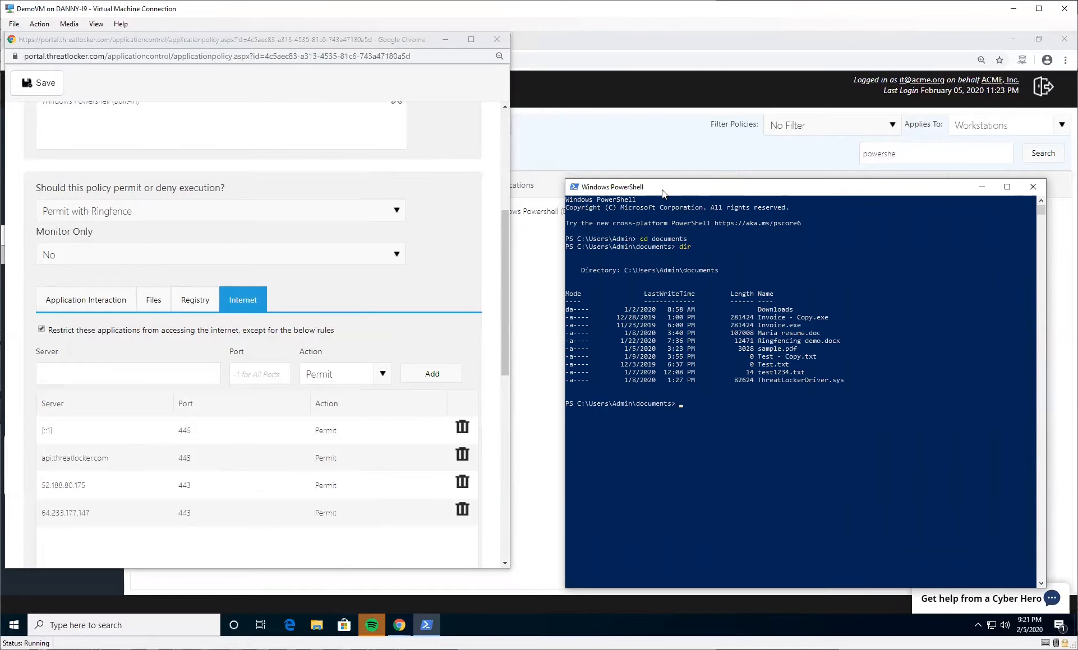
pyautogui.write('copy test.txt')
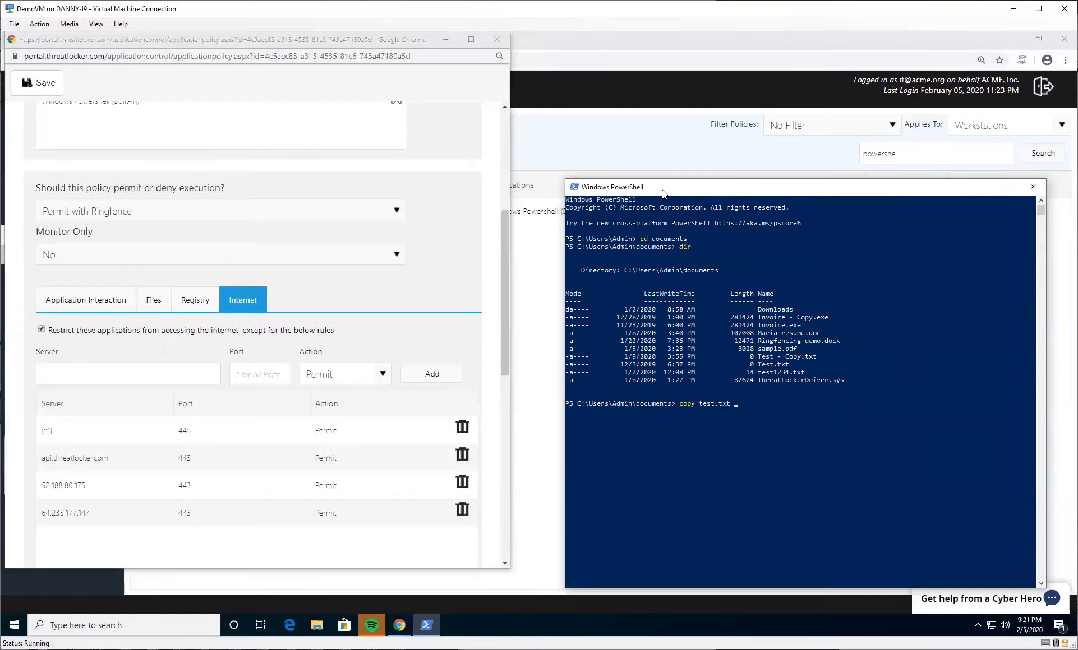
pyautogui.press('Enter')
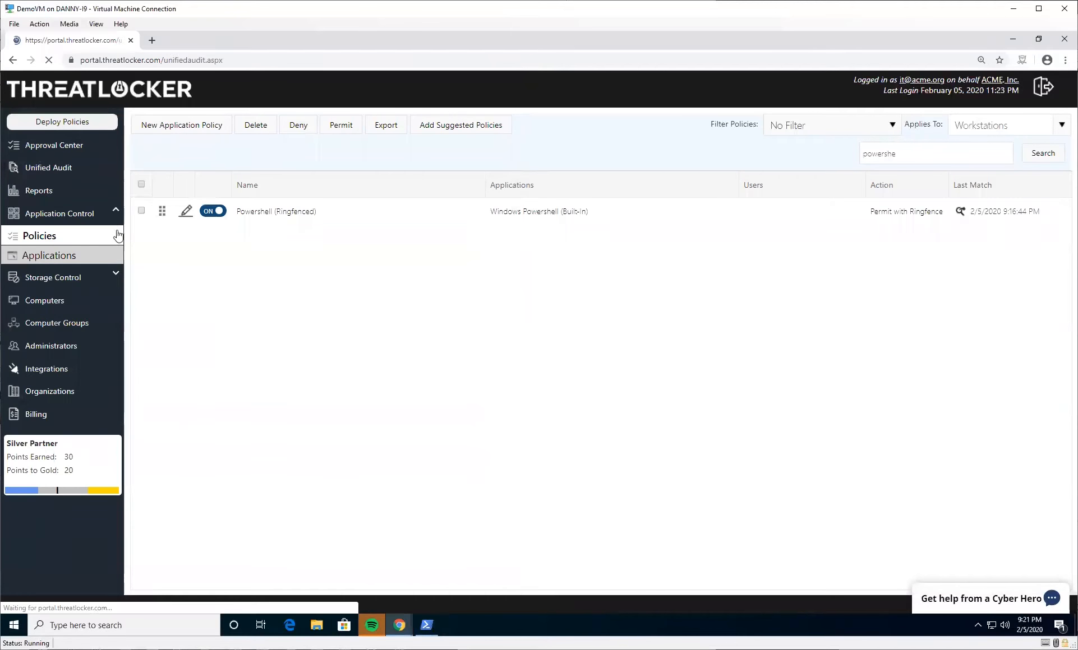
# Step: Filter the Unified Audit to Any Deny and expand the denied test.txt entry
pyautogui.click(459, 183)
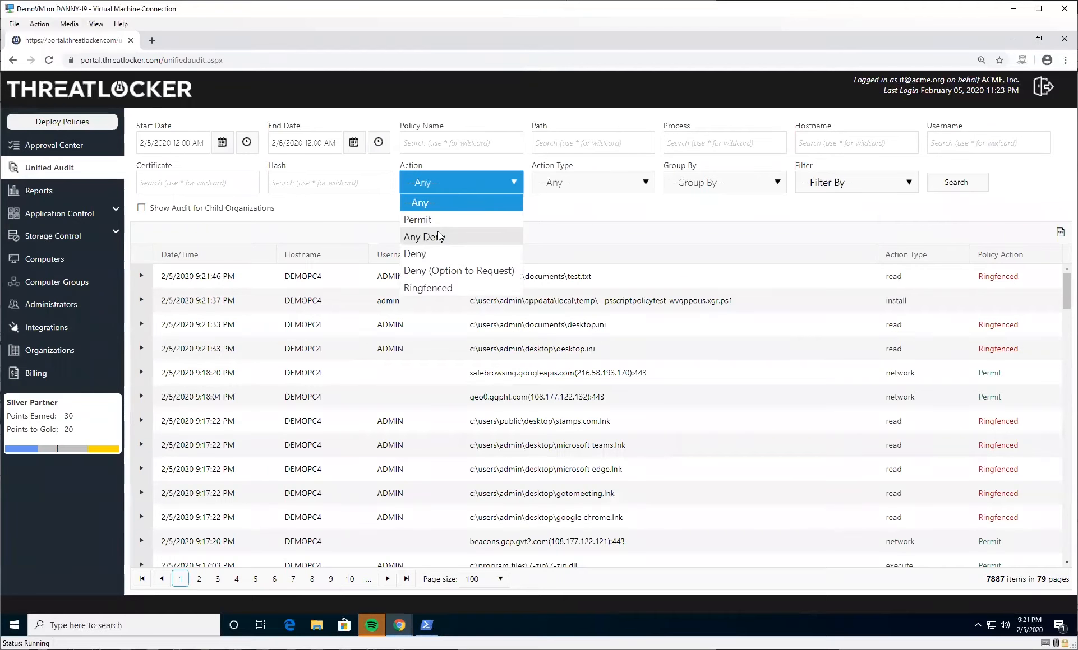
pyautogui.click(425, 237)
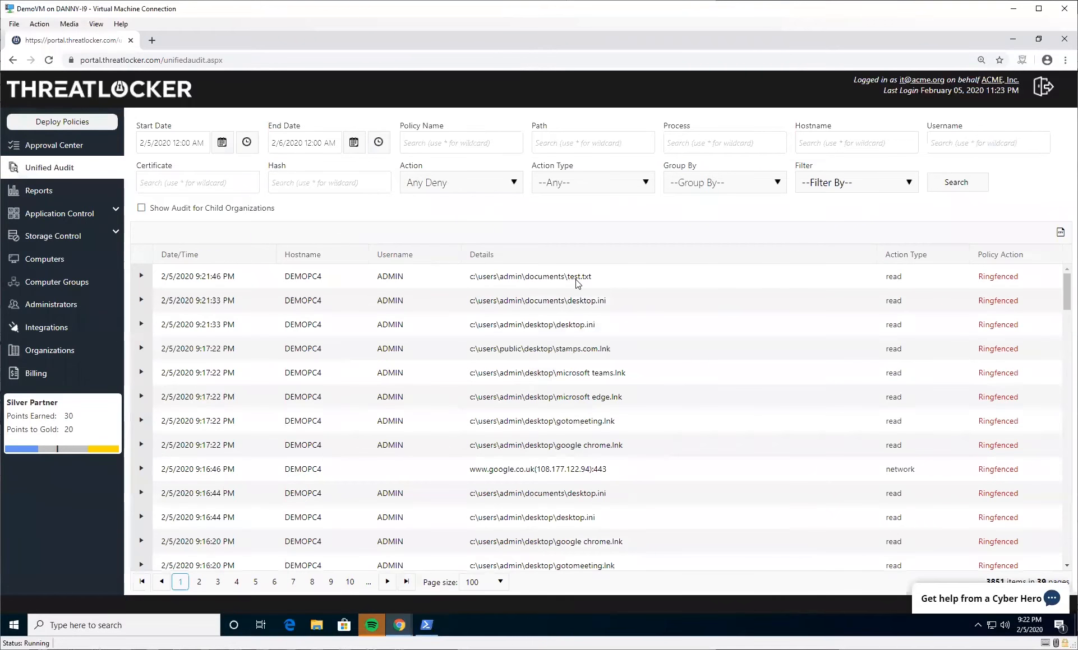
pyautogui.doubleClick(542, 276)
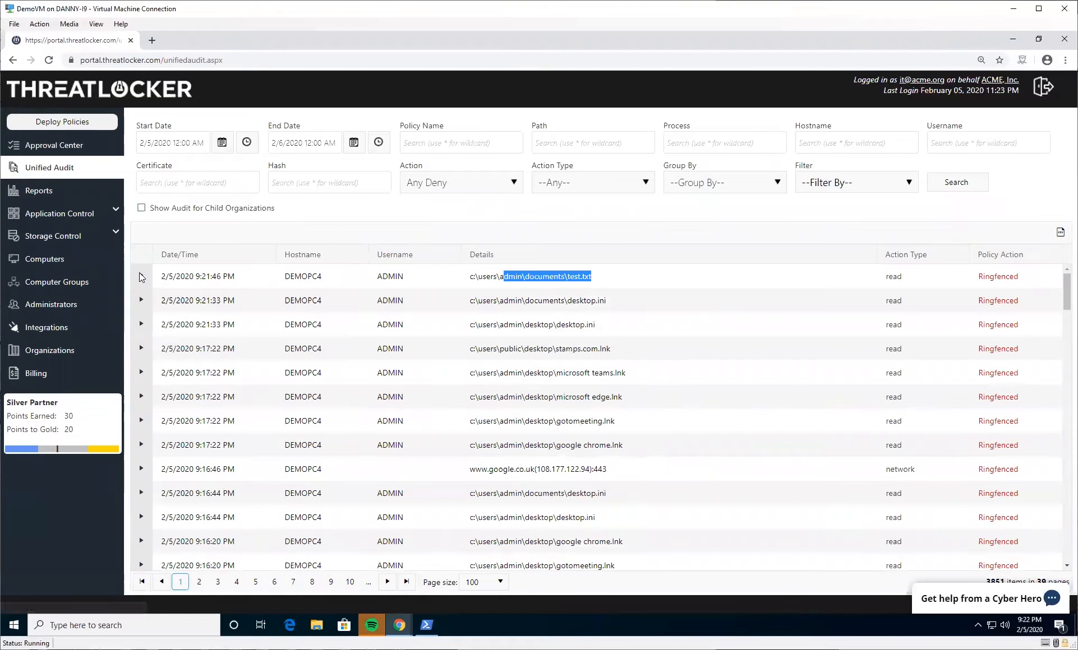
pyautogui.click(140, 276)
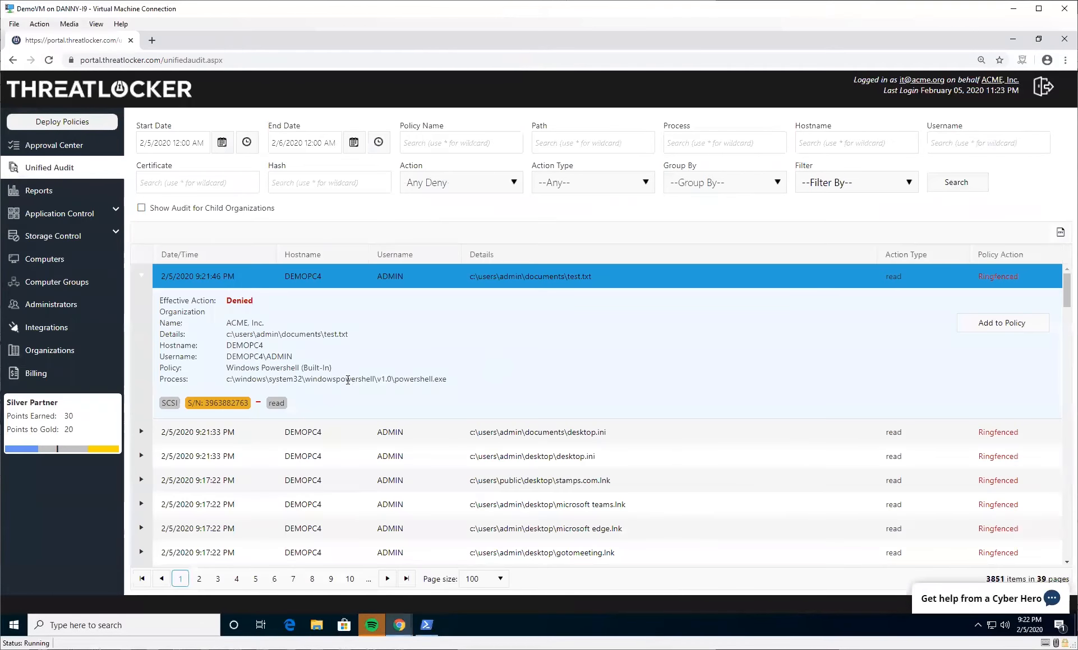
pyautogui.moveTo(244, 368); pyautogui.dragTo(331, 367)
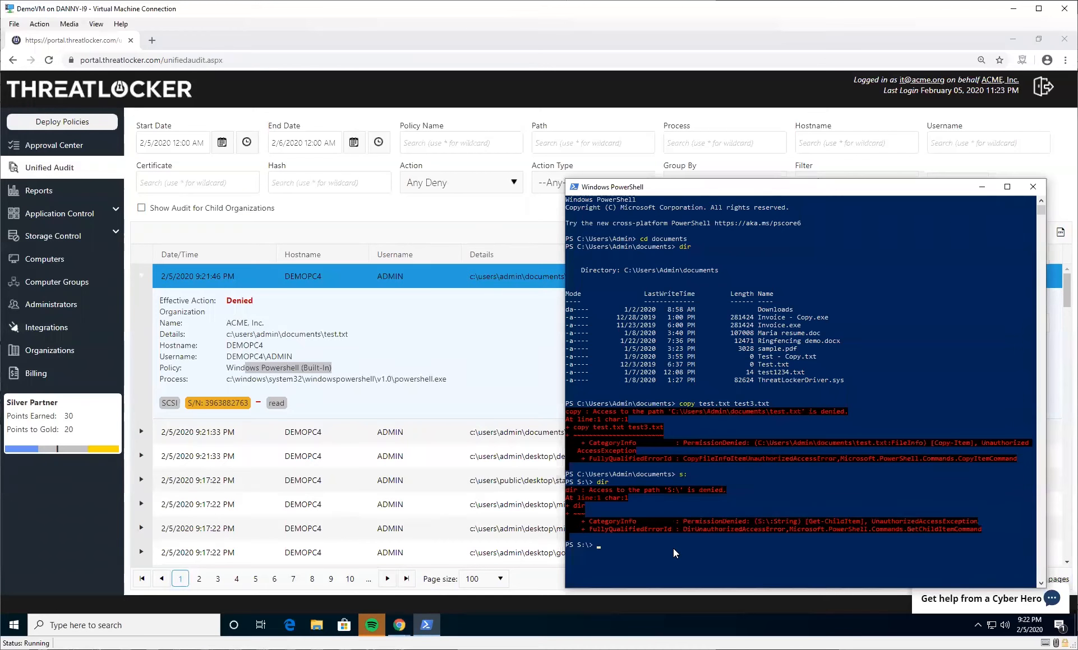
pyautogui.write("Invoke-WebRequest 'https://www.google.co.uk'")
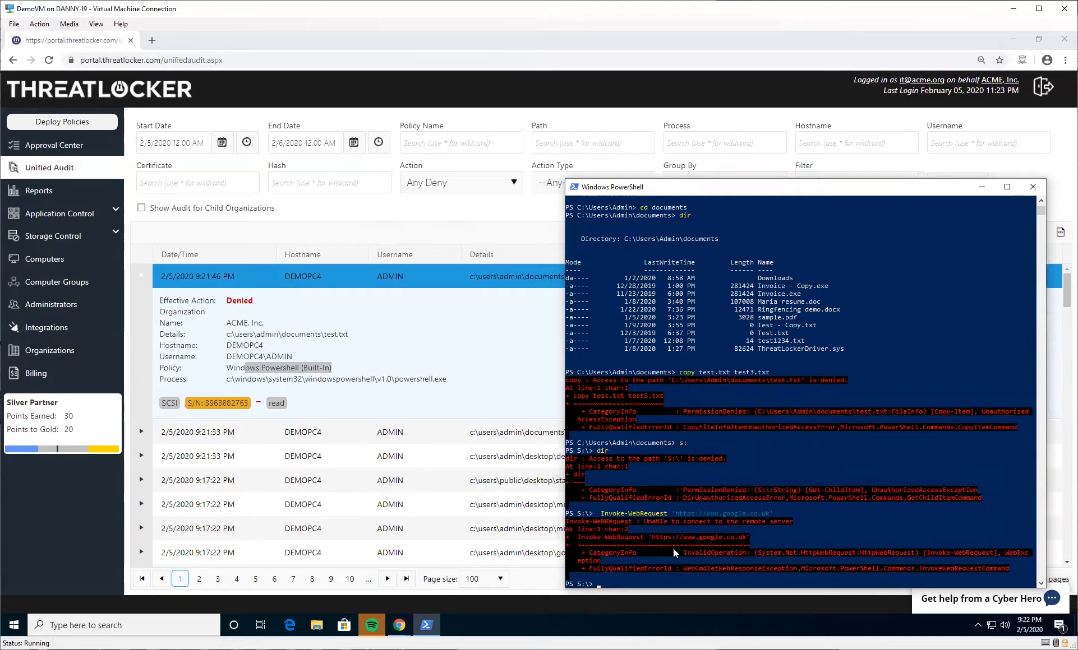
pyautogui.moveTo(71, 234)
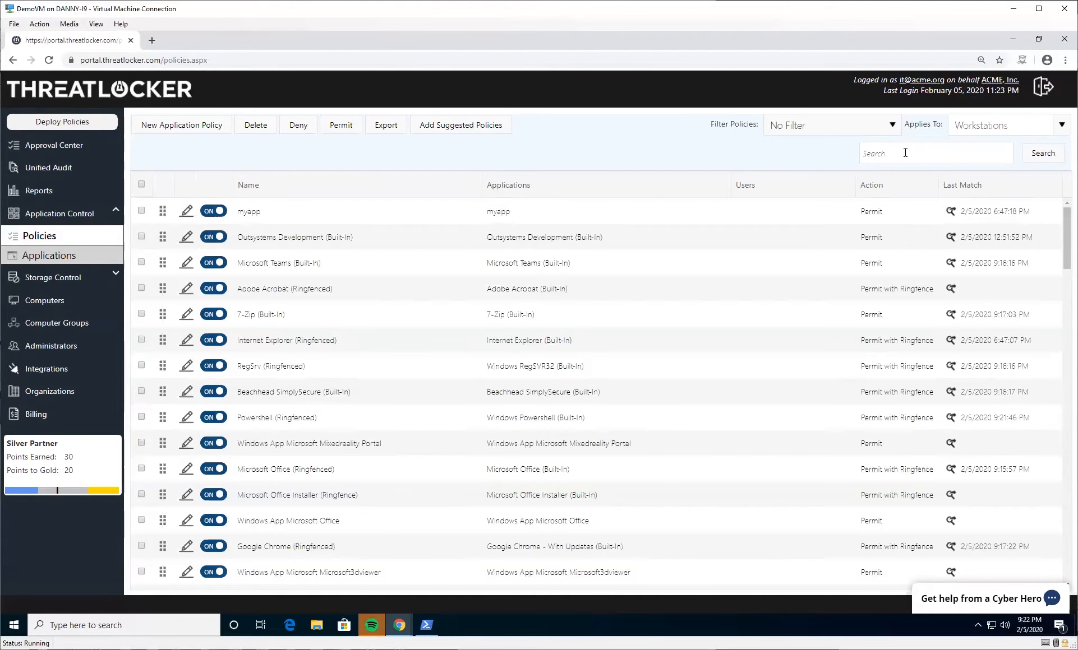
# Step: Search policies for 'powers' and open the Powershell (Ringfenced) policy for editing
pyautogui.click(933, 153)
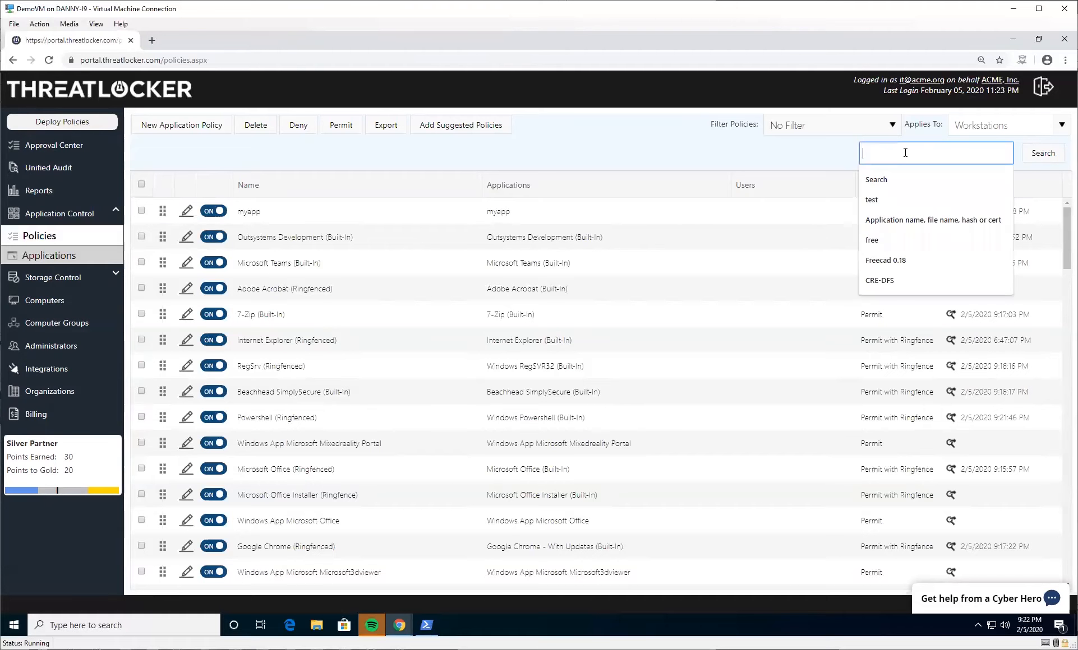
pyautogui.write('powers')
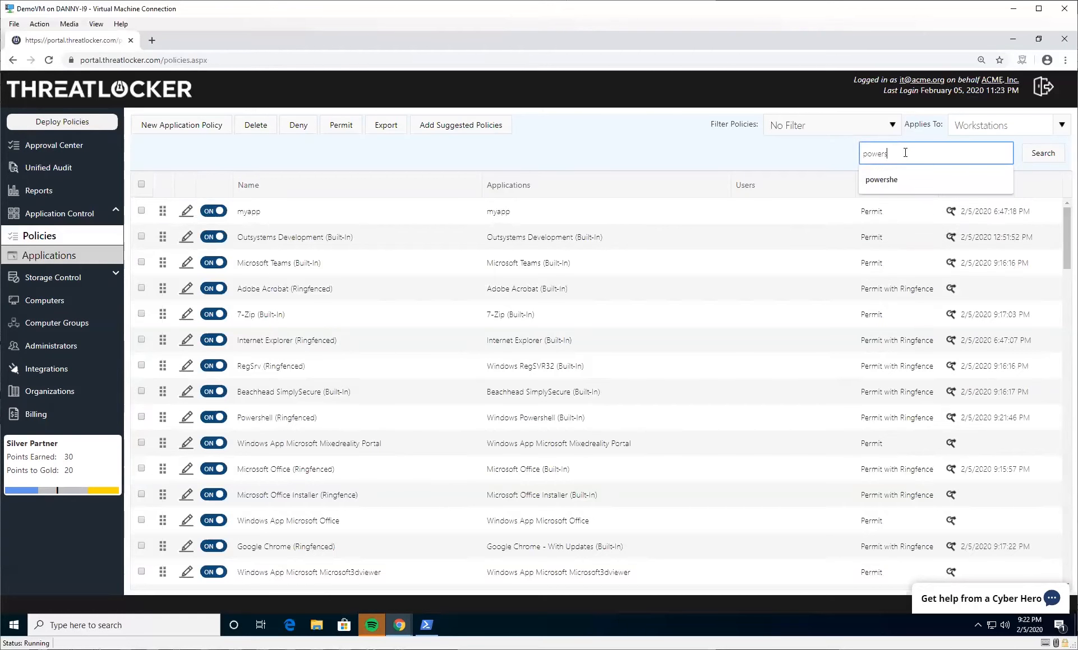
pyautogui.click(1042, 153)
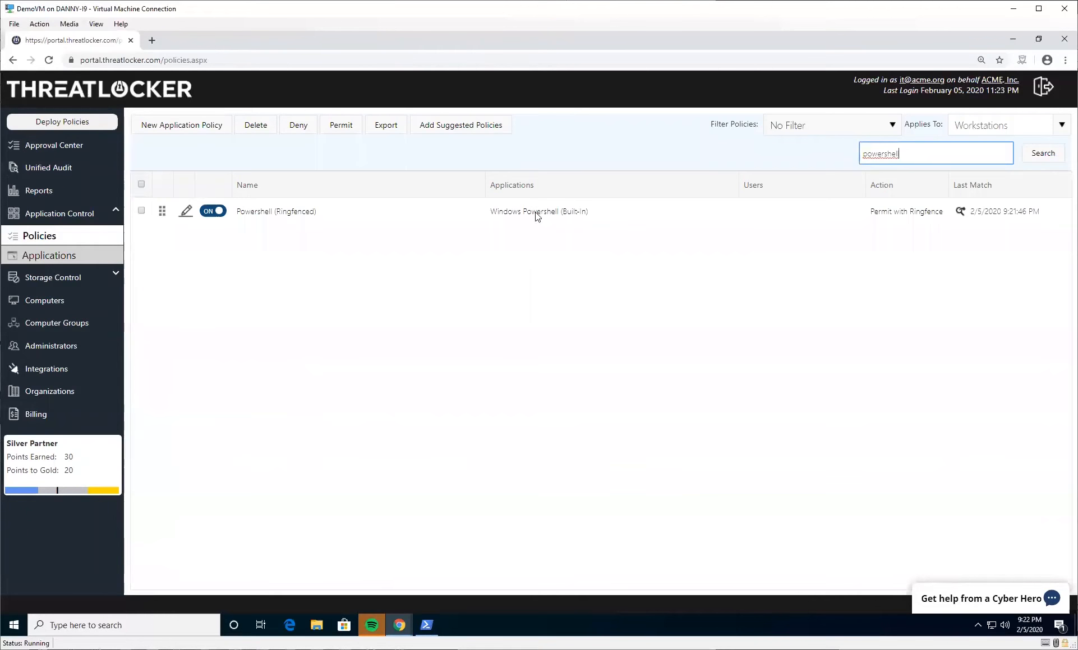
pyautogui.click(185, 211)
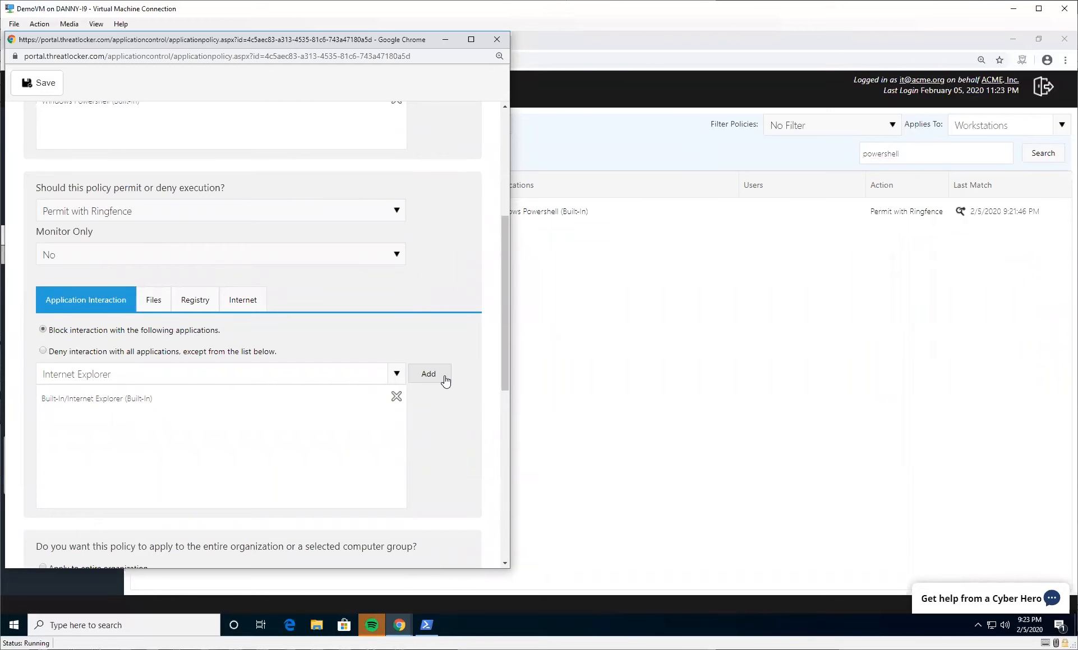
# Step: Add Internet Explorer as a blocked application, review Files and Internet tabs, and close
pyautogui.click(427, 374)
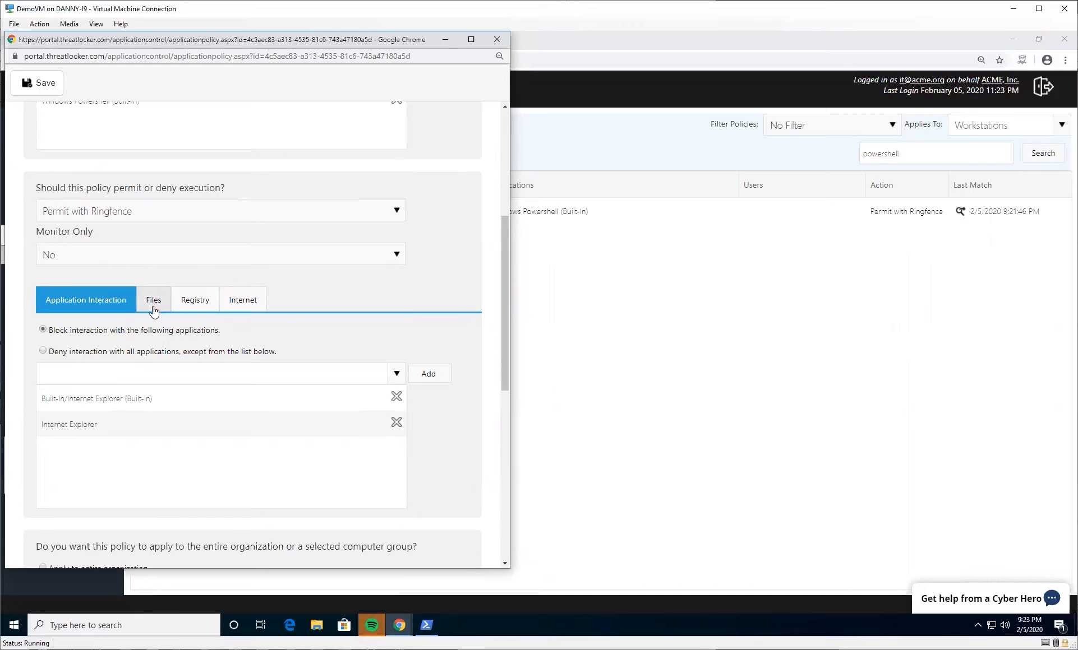
pyautogui.click(153, 300)
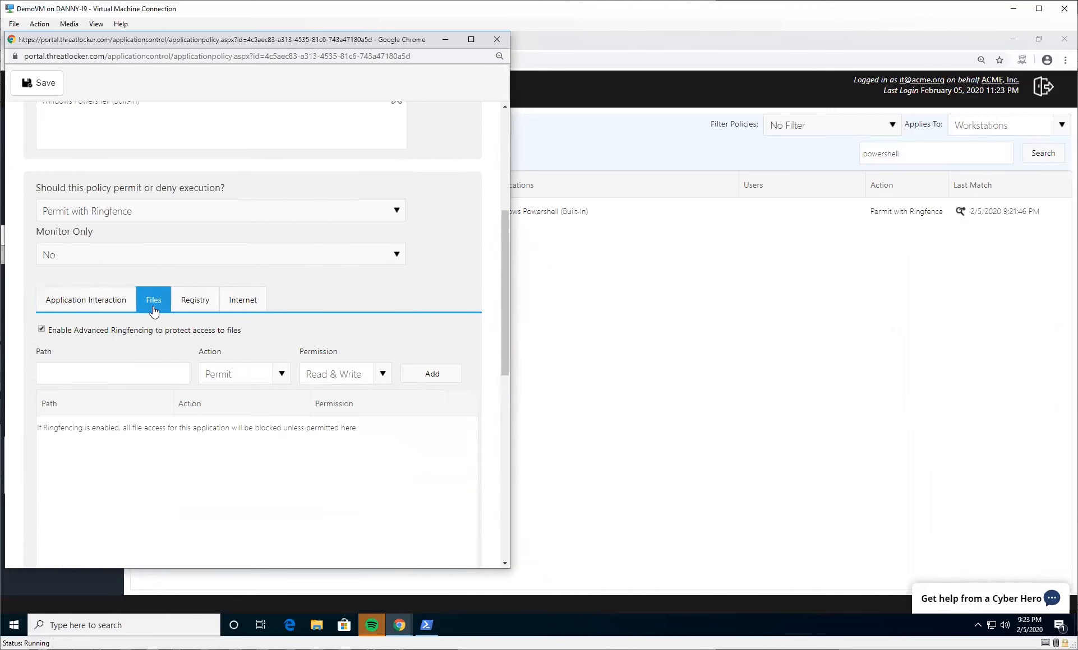
pyautogui.moveTo(127, 325)
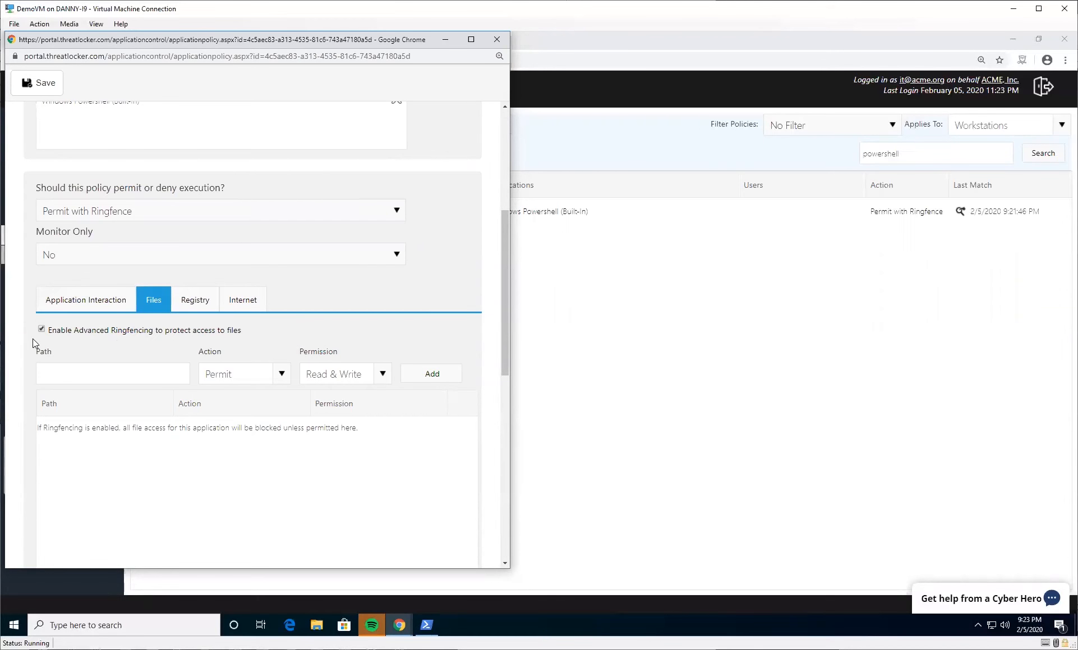
pyautogui.moveTo(284, 301)
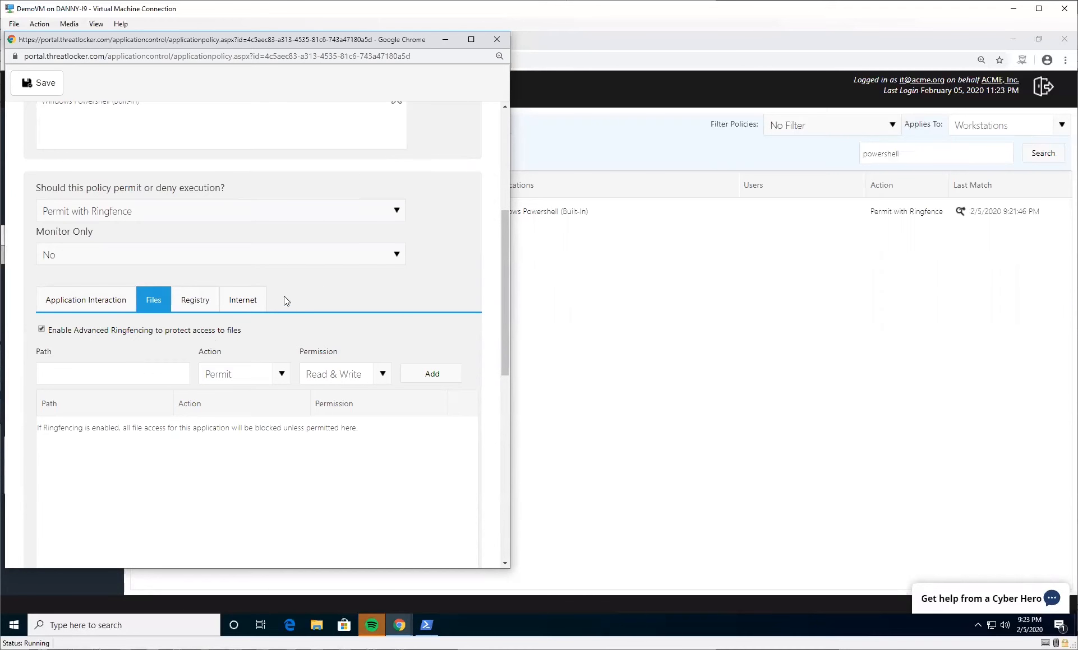
pyautogui.click(242, 300)
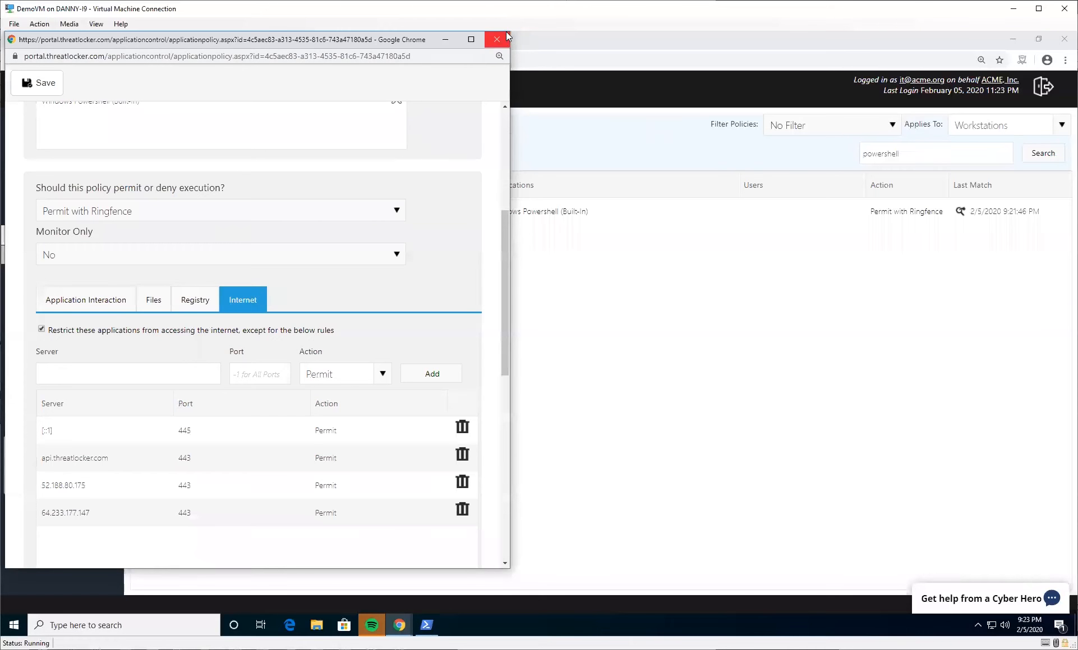
pyautogui.click(495, 39)
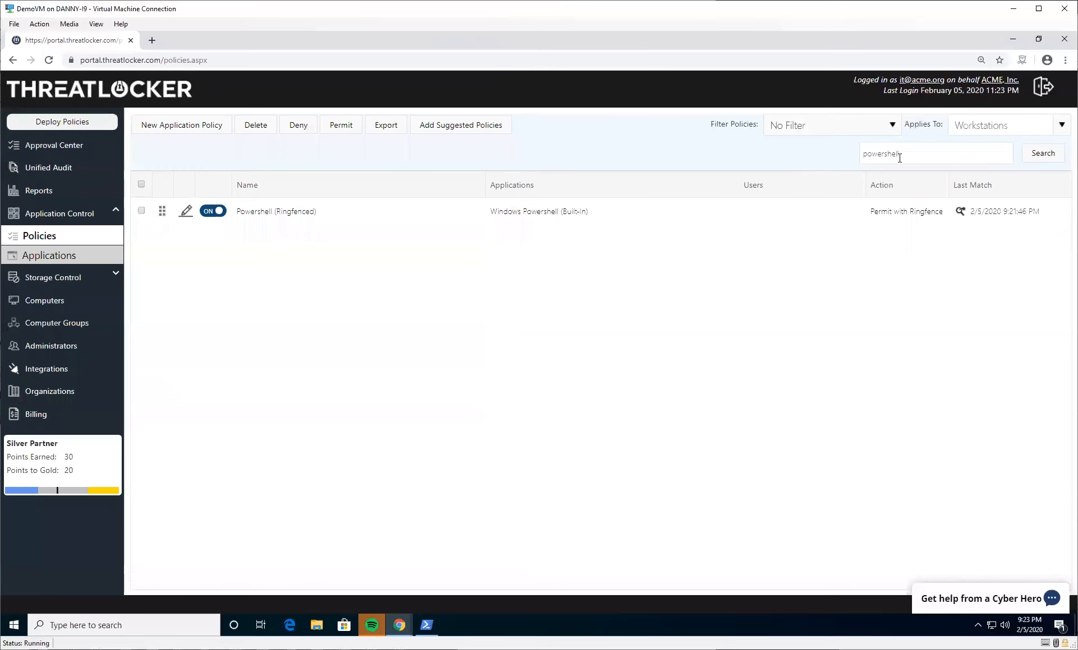
# Step: Search policies for 'reg' and open RegSrv (Ringfenced) for editing
pyautogui.write('reg')
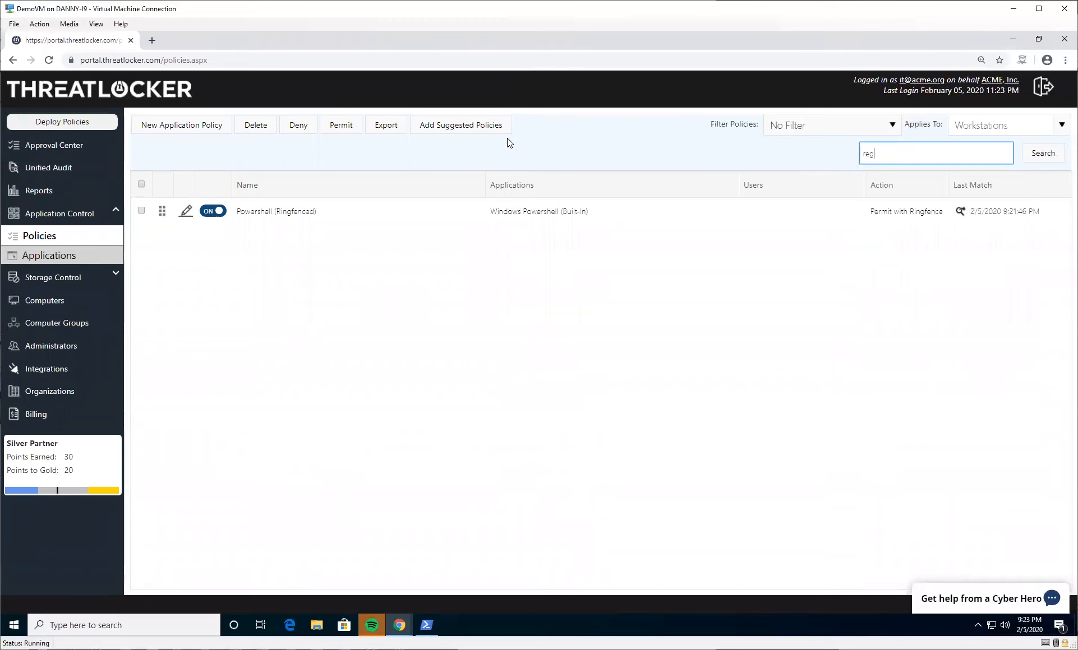
pyautogui.click(1041, 153)
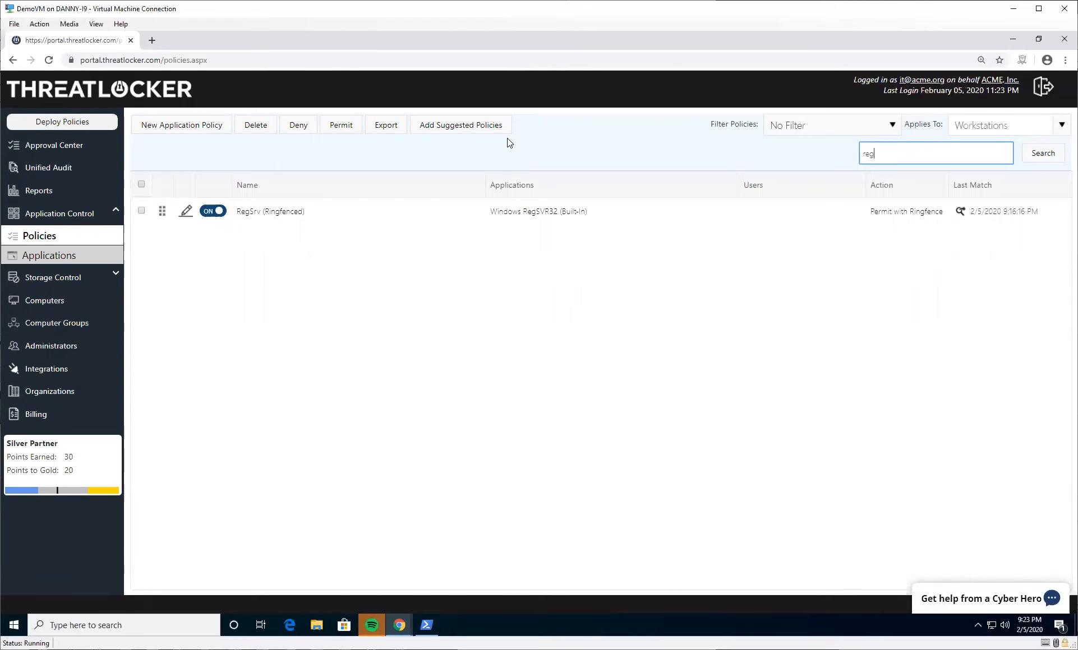
pyautogui.moveTo(337, 192)
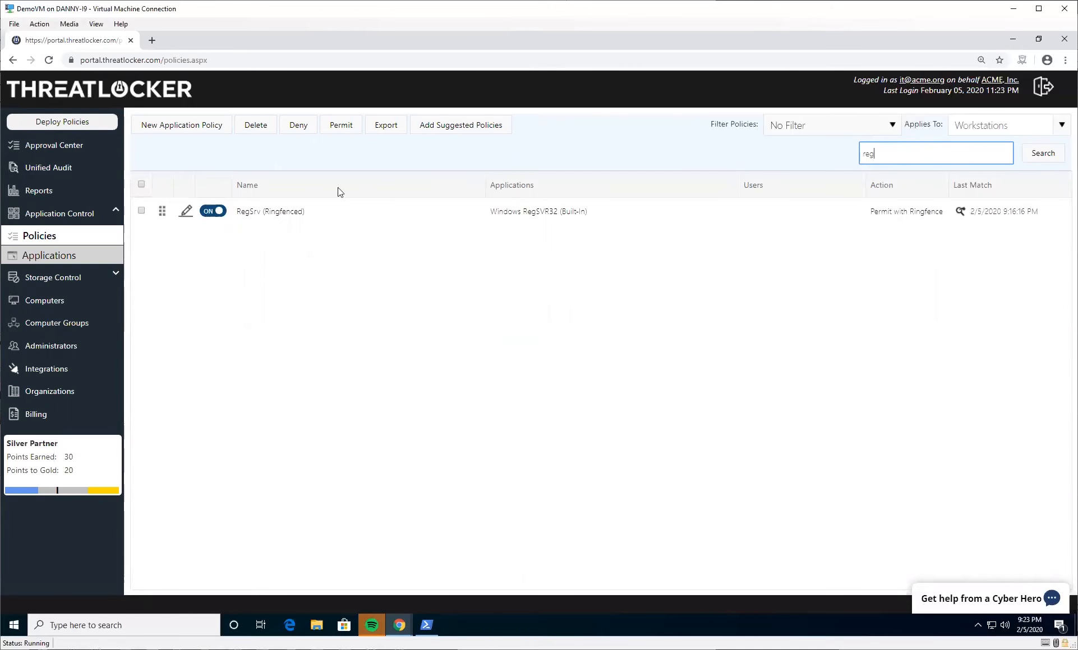
pyautogui.moveTo(186, 210)
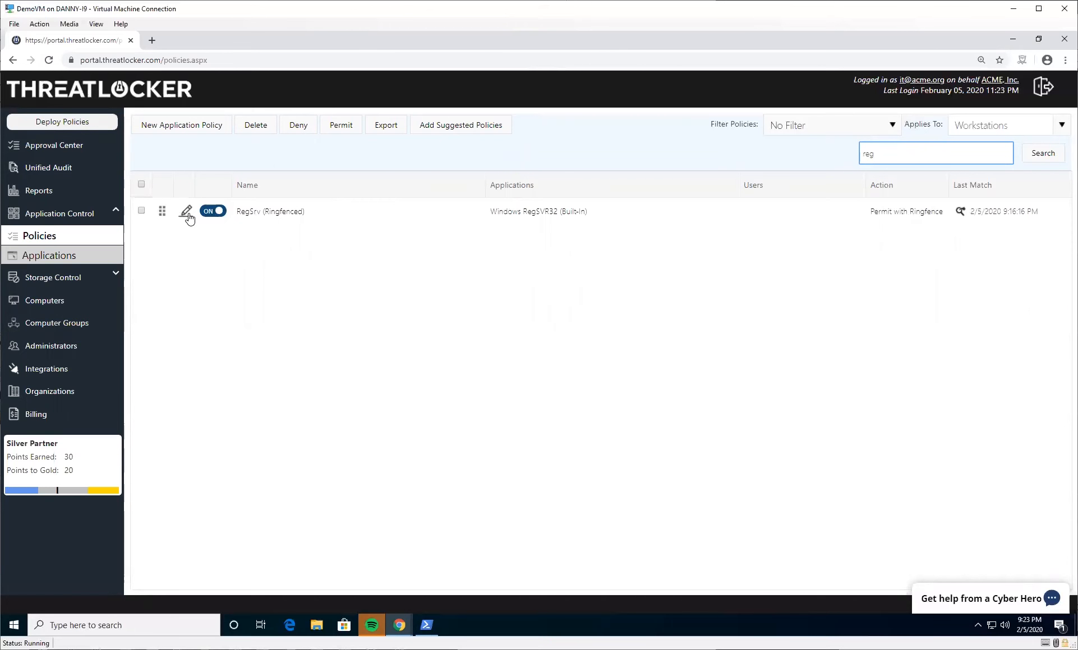
pyautogui.click(186, 211)
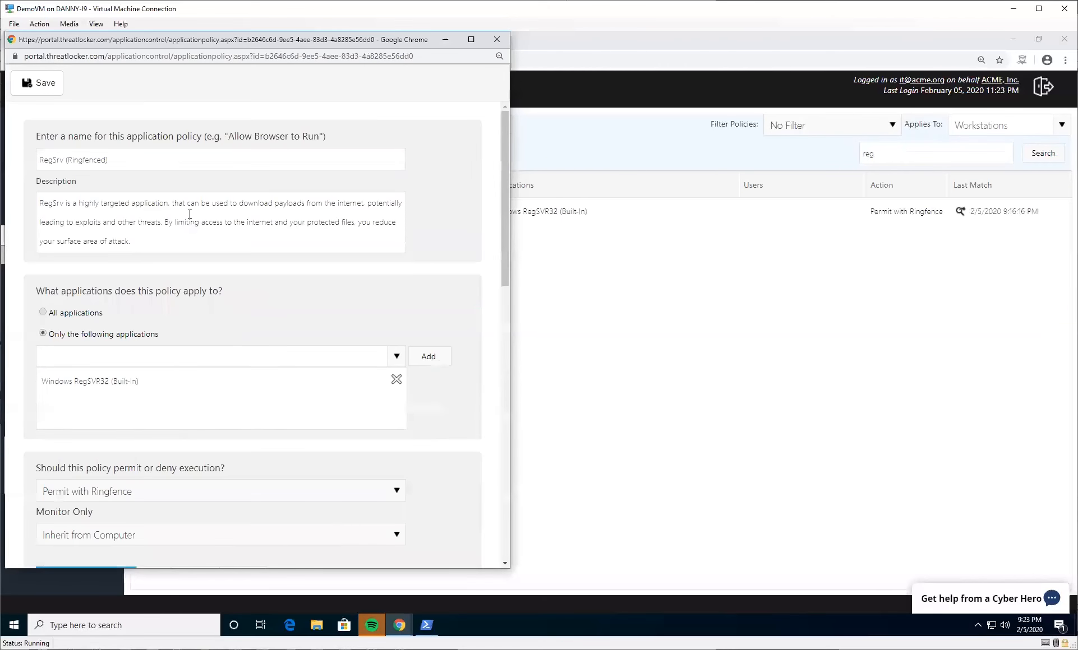
# Step: Review RegSrv's Files and Internet ringfence restrictions, then close the editor
pyautogui.scroll(-3)
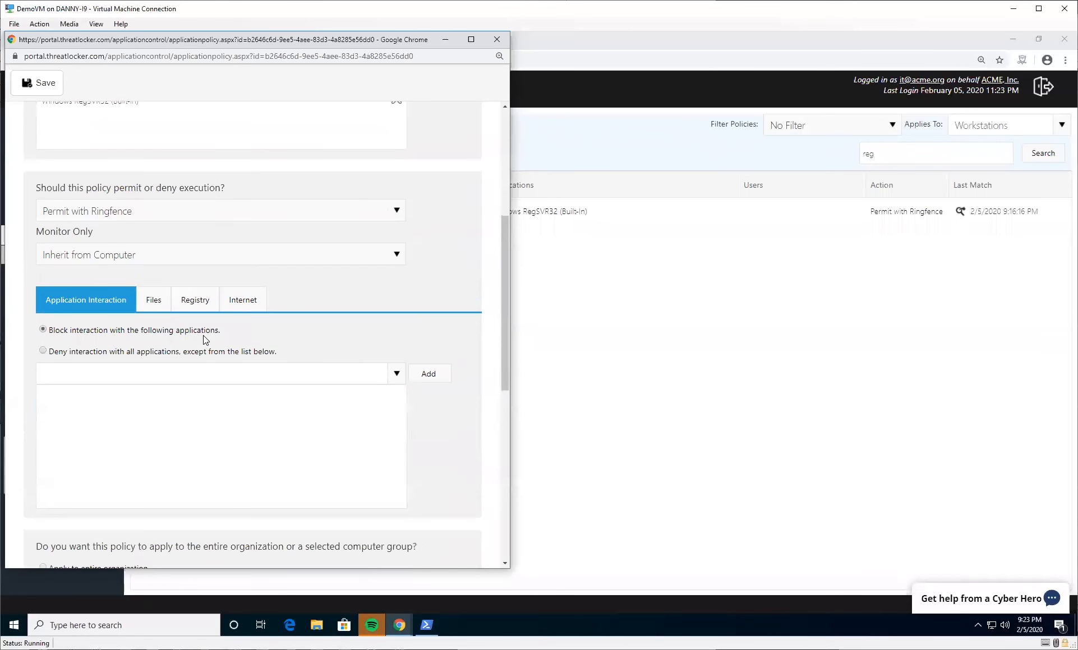
pyautogui.click(154, 300)
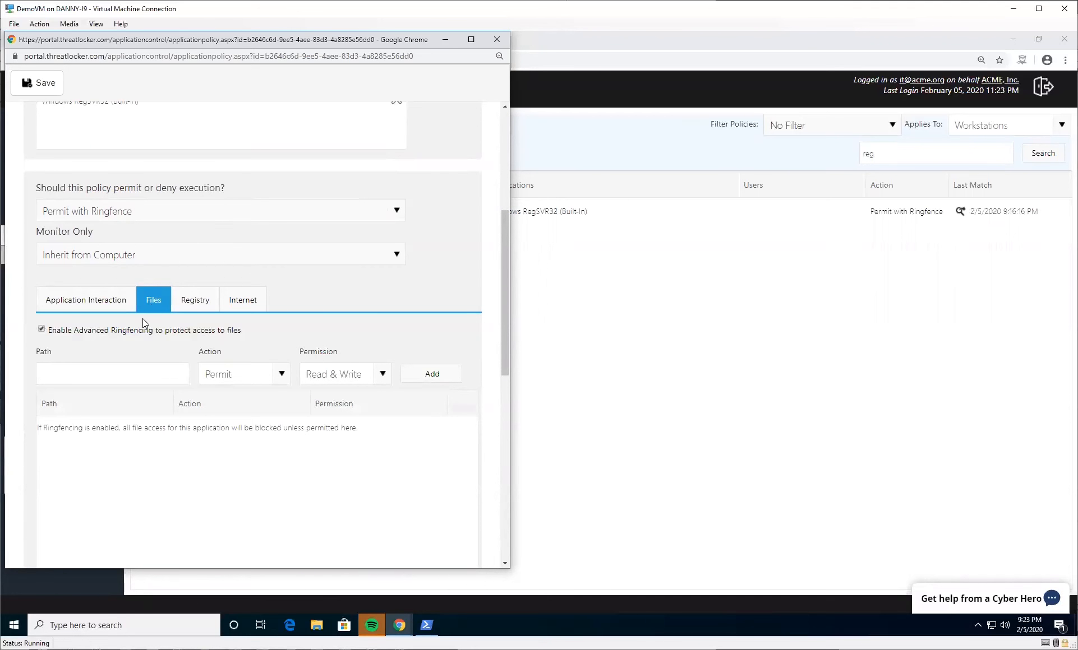
pyautogui.click(241, 300)
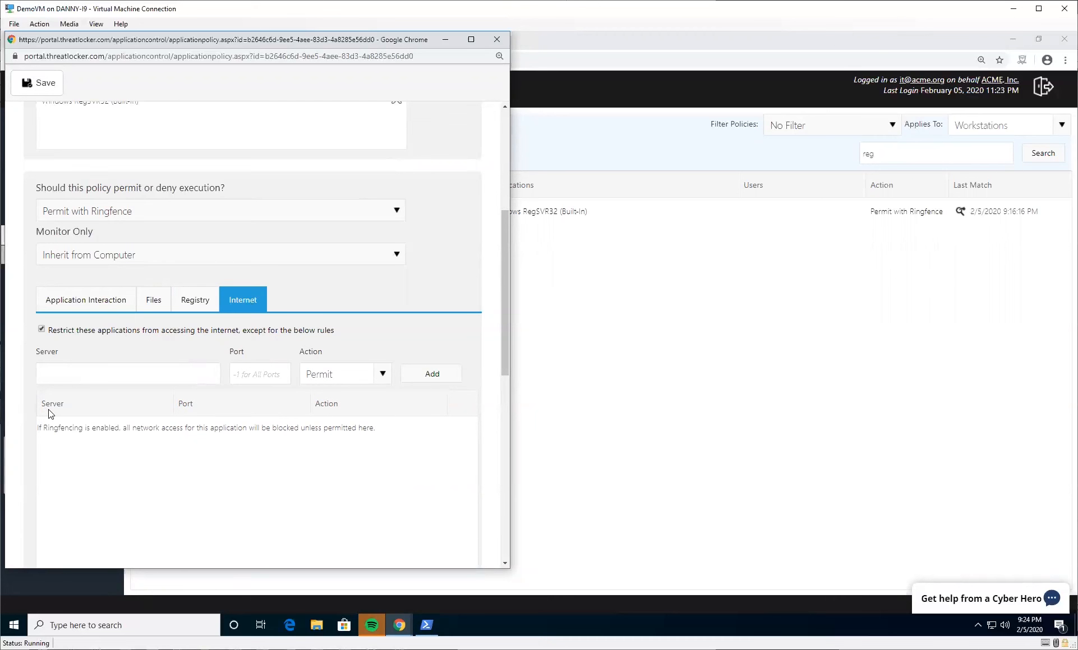
pyautogui.click(153, 300)
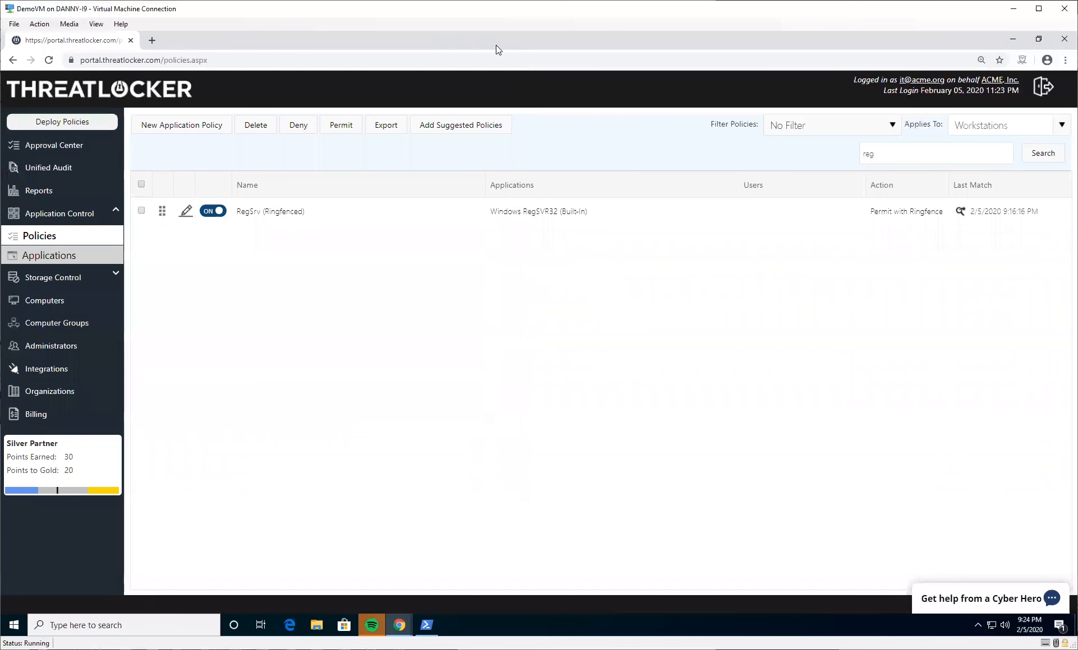
pyautogui.click(460, 125)
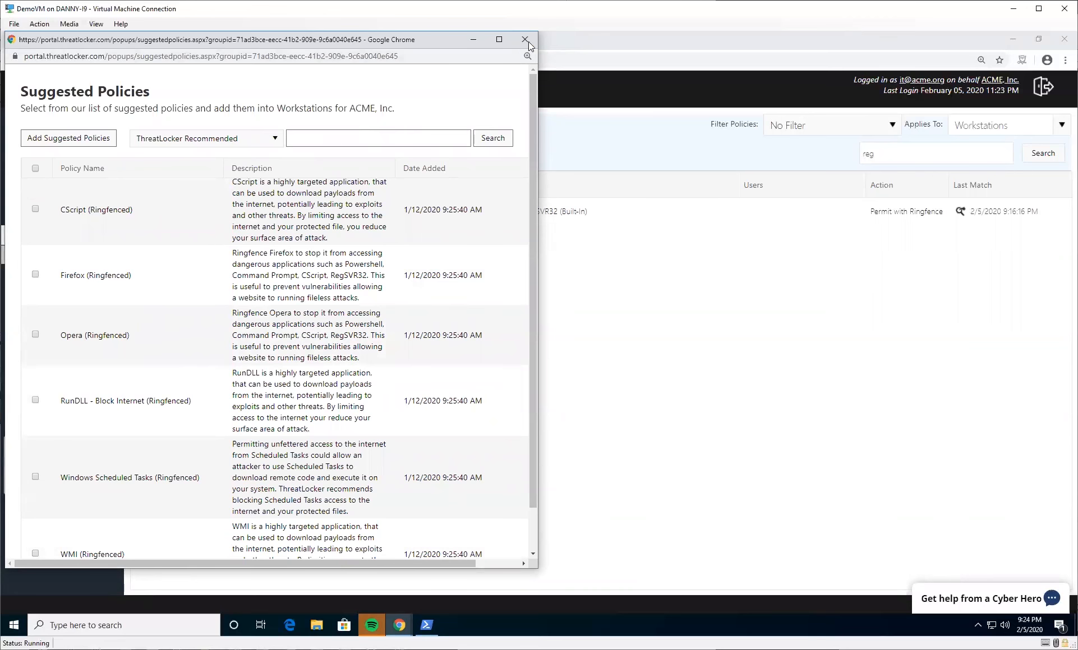
pyautogui.click(526, 39)
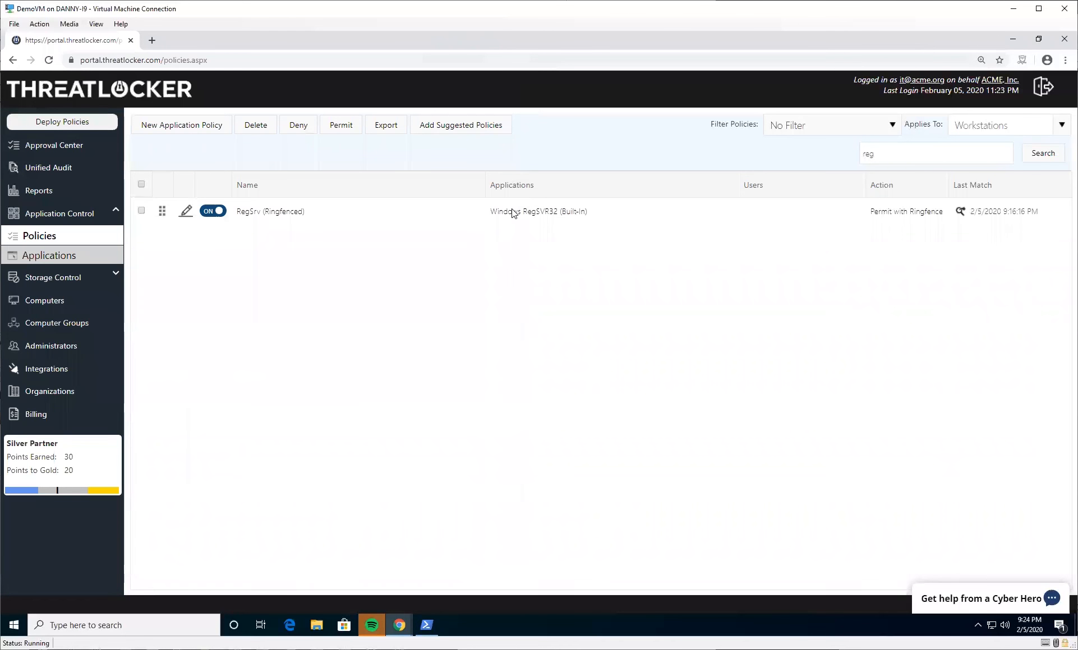